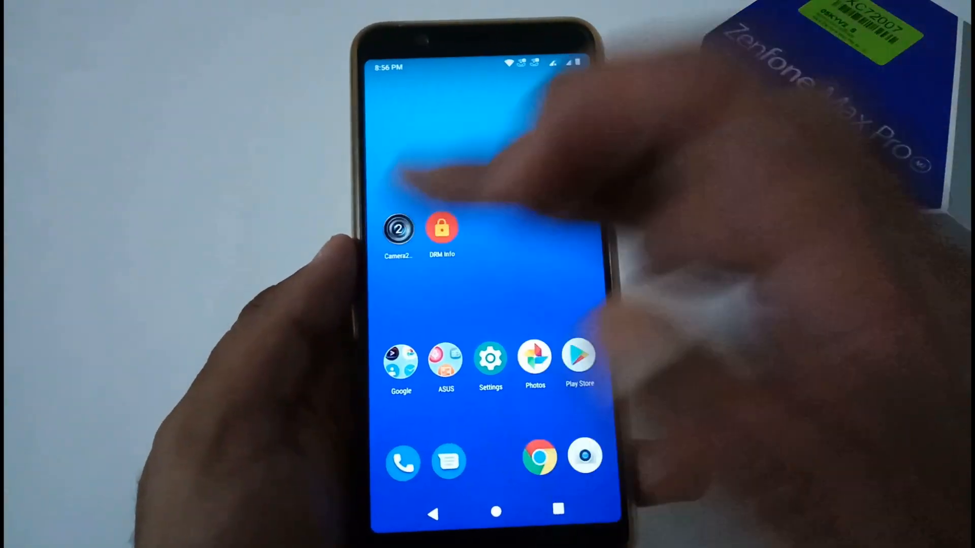
- Bring up the launcher's full app drawer listing all installed apps
{"action": "left_click", "coordinate": [398, 226]}
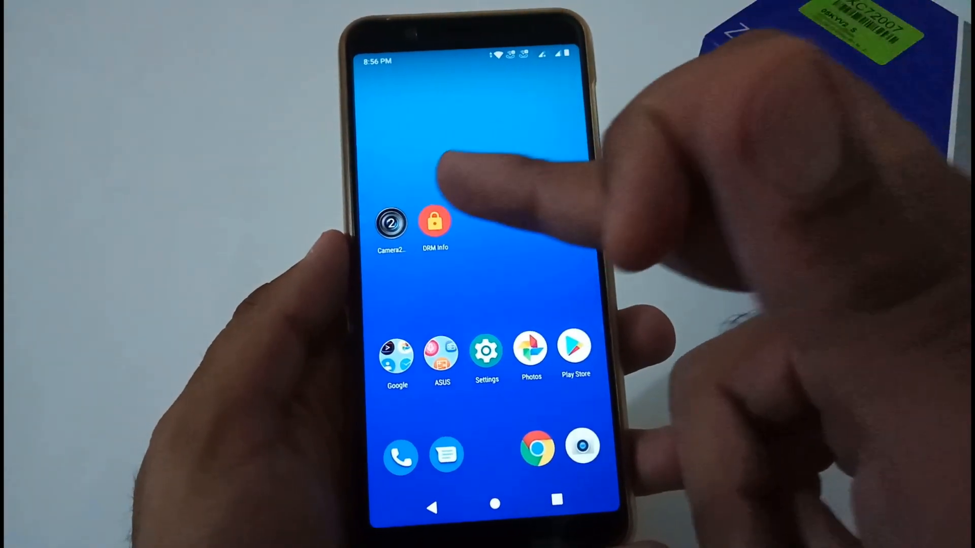
{"action": "left_click", "coordinate": [434, 221]}
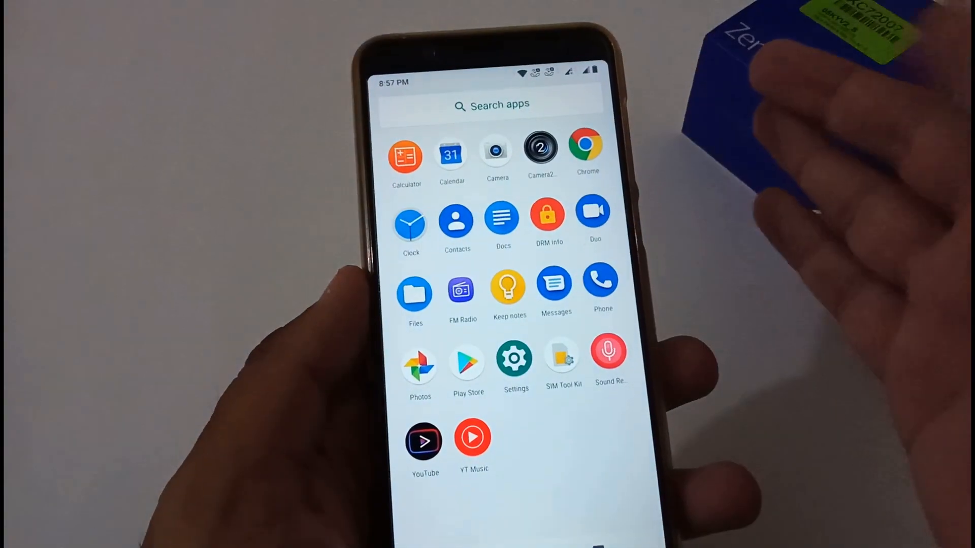
- Reach the Phone dialer's settings list with calling accounts, blocked numbers and voicemail
{"action": "left_click", "coordinate": [516, 359]}
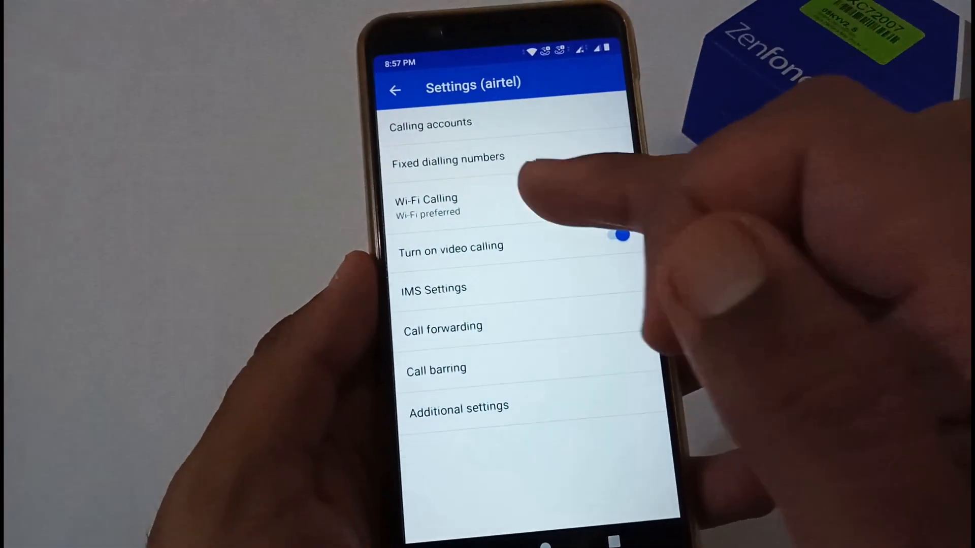
{"action": "left_click", "coordinate": [426, 206]}
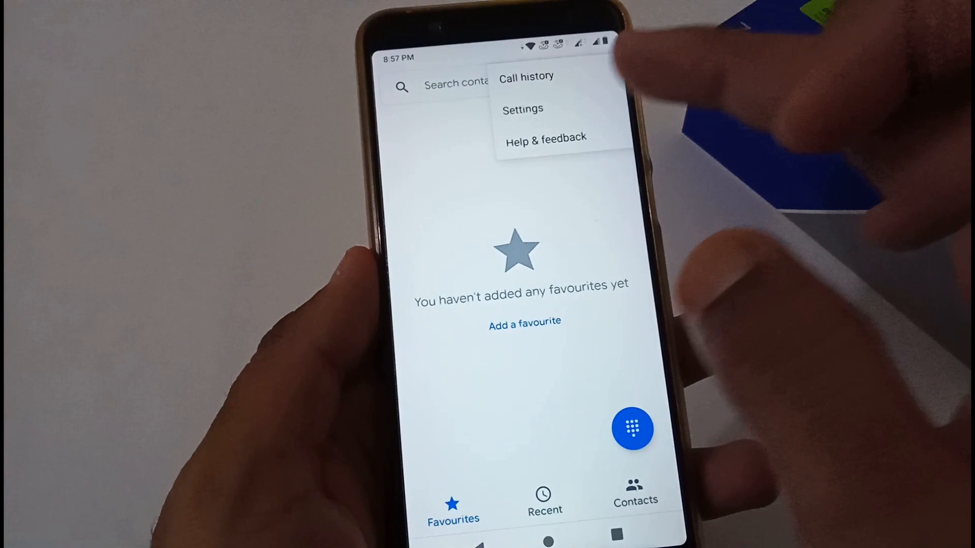
{"action": "left_click", "coordinate": [522, 109]}
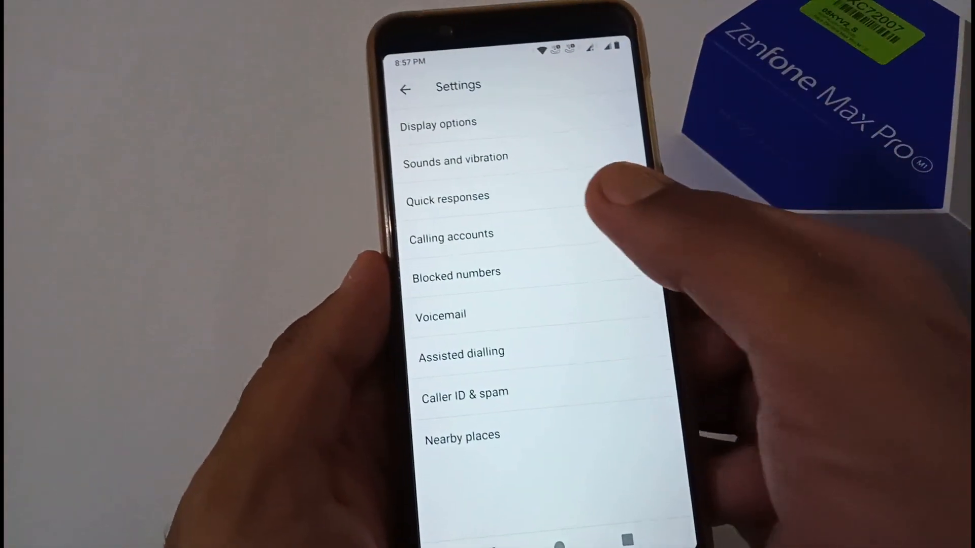
{"action": "left_click", "coordinate": [450, 233]}
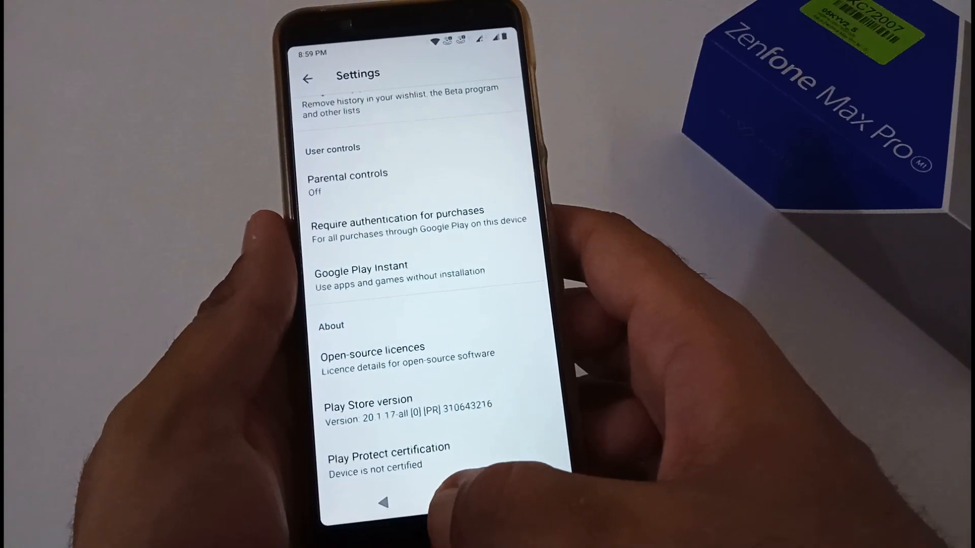
- Check Play Protect certification in Play Store settings, reporting the device not certified
{"action": "left_click", "coordinate": [450, 502]}
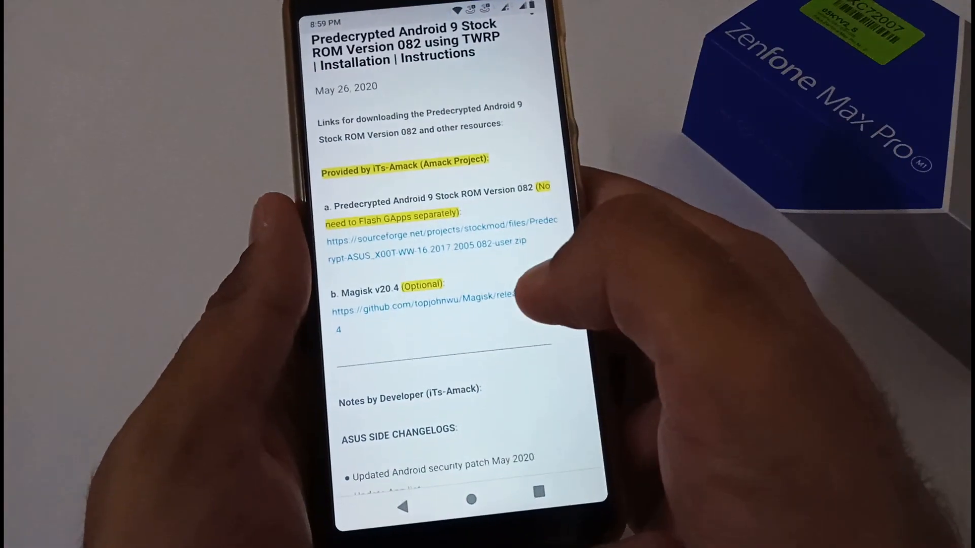
- Review the Predecrypted Android 9 Stock ROM 082 article's download links and installation steps
{"action": "scroll", "scroll_direction": "down", "scroll_amount": 3}
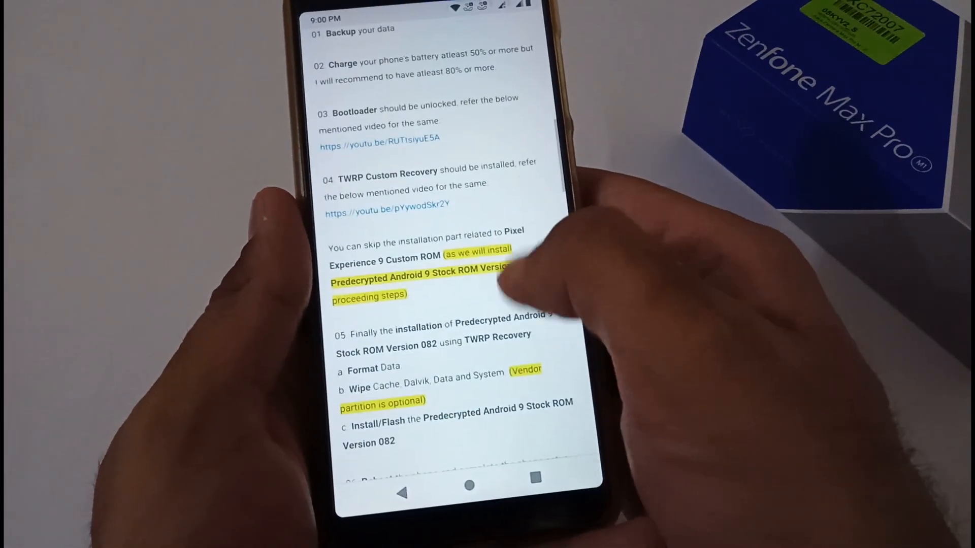
{"action": "scroll", "scroll_direction": "down", "scroll_amount": 3}
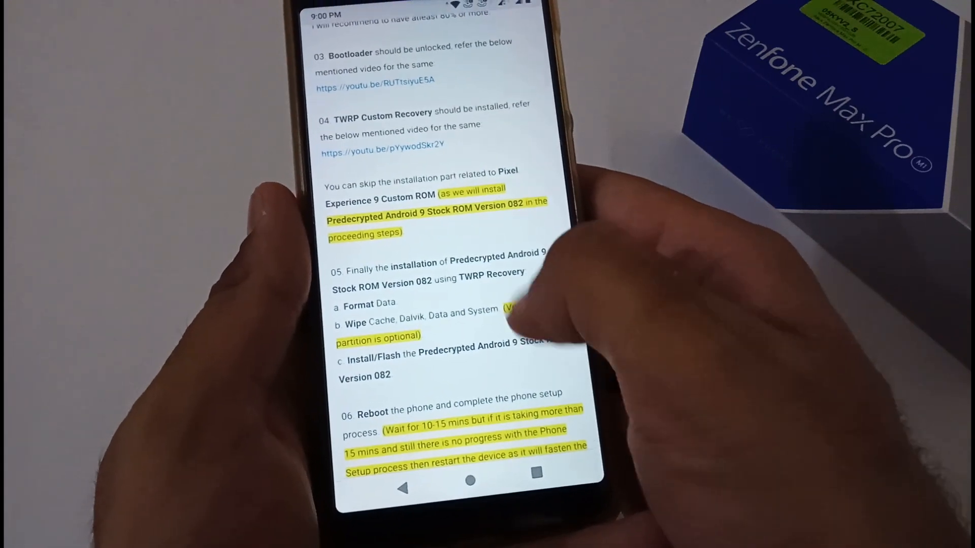
{"action": "scroll", "scroll_direction": "down", "scroll_amount": 3}
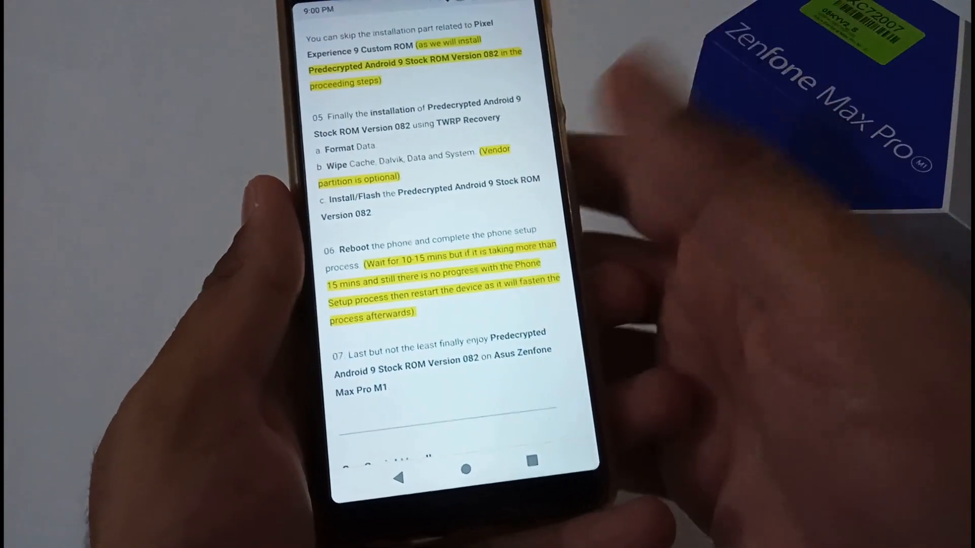
{"action": "left_click", "coordinate": [465, 469]}
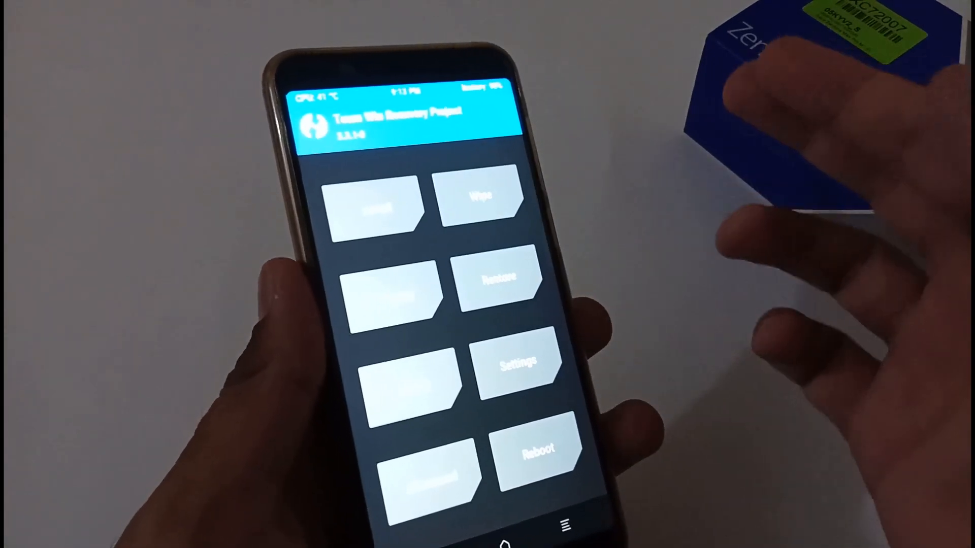
- Wipe Dalvik/ART cache, cache, data and system in TWRP and return to the main menu
{"action": "left_click", "coordinate": [479, 202]}
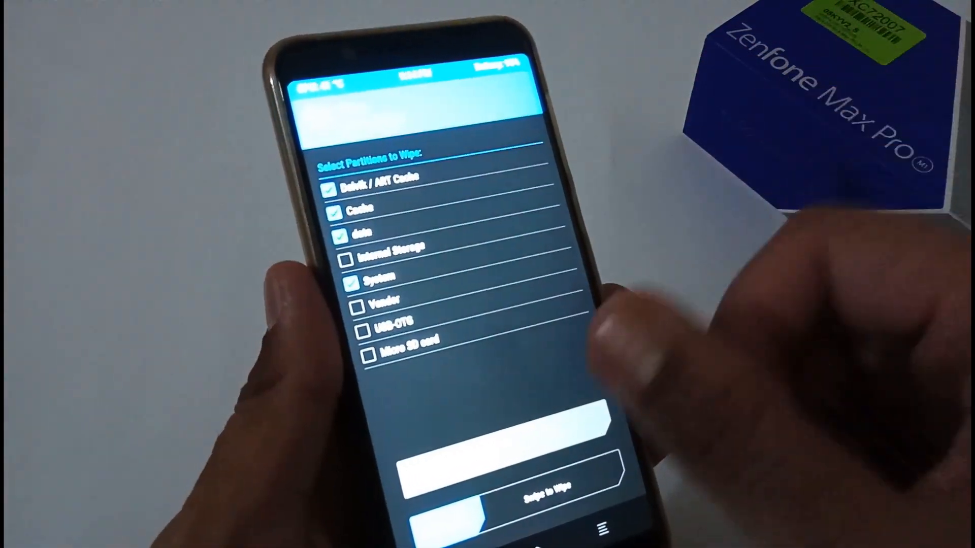
{"action": "left_click_drag", "start_coordinate": [422, 504], "coordinate": [591, 503]}
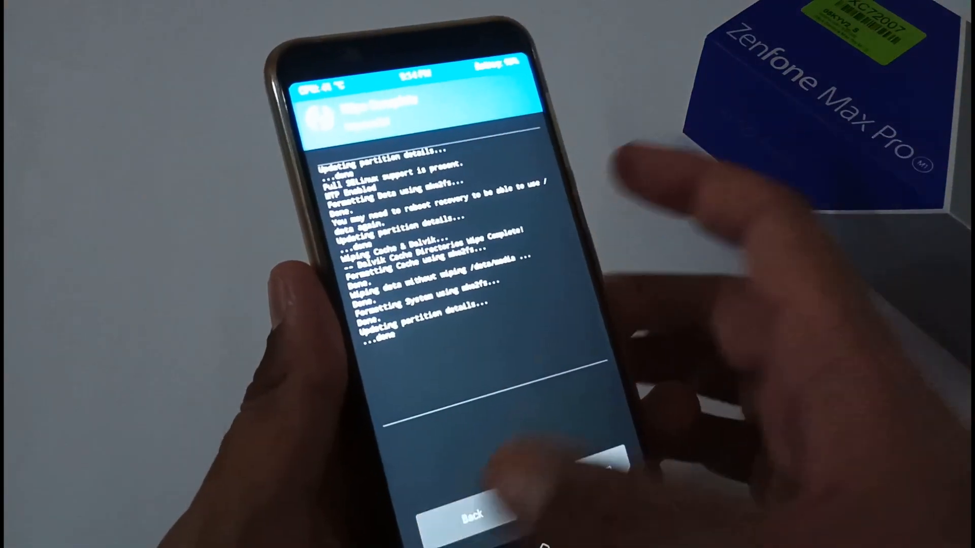
{"action": "left_click", "coordinate": [474, 517]}
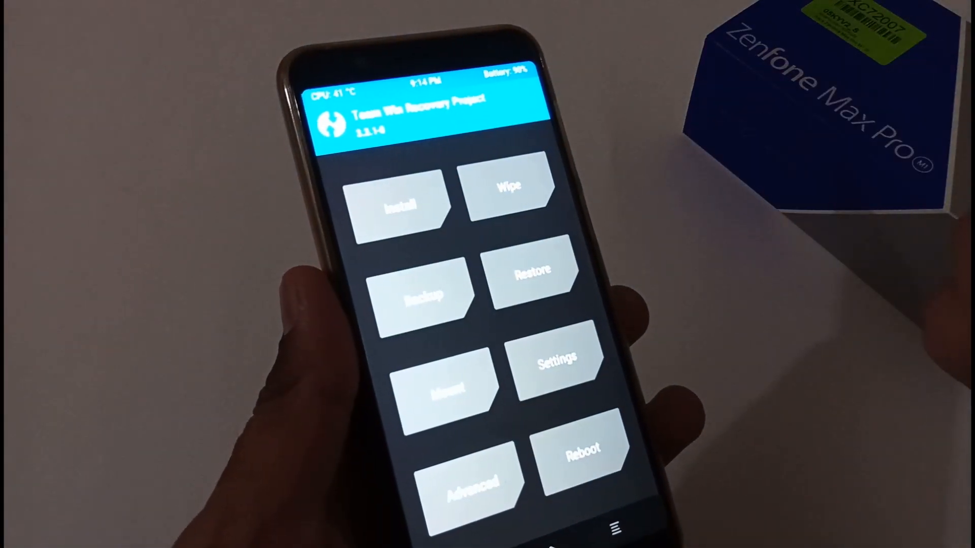
- Select the Predecrypt stock ROM zip from the micro SD card for flashing in TWRP
{"action": "left_click", "coordinate": [399, 205]}
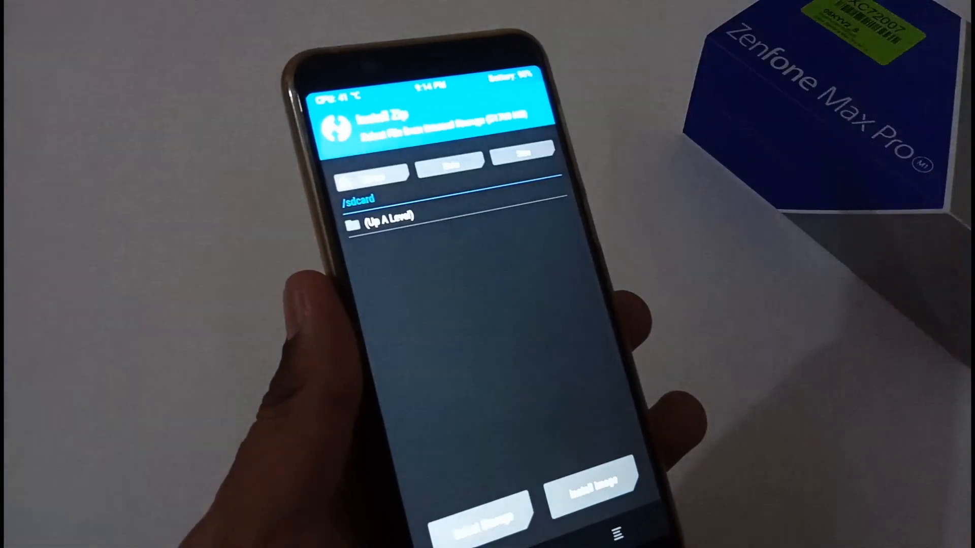
{"action": "left_click", "coordinate": [485, 515]}
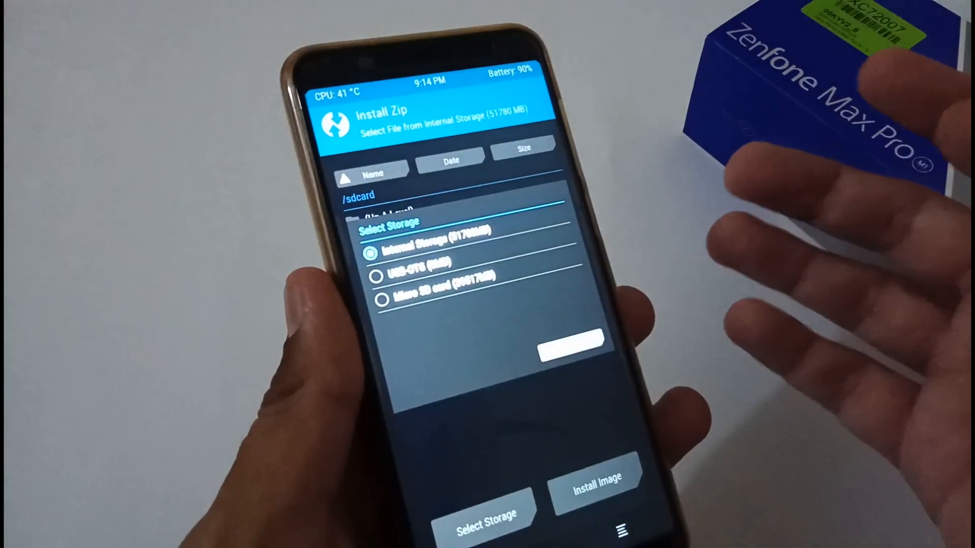
{"action": "left_click", "coordinate": [379, 297]}
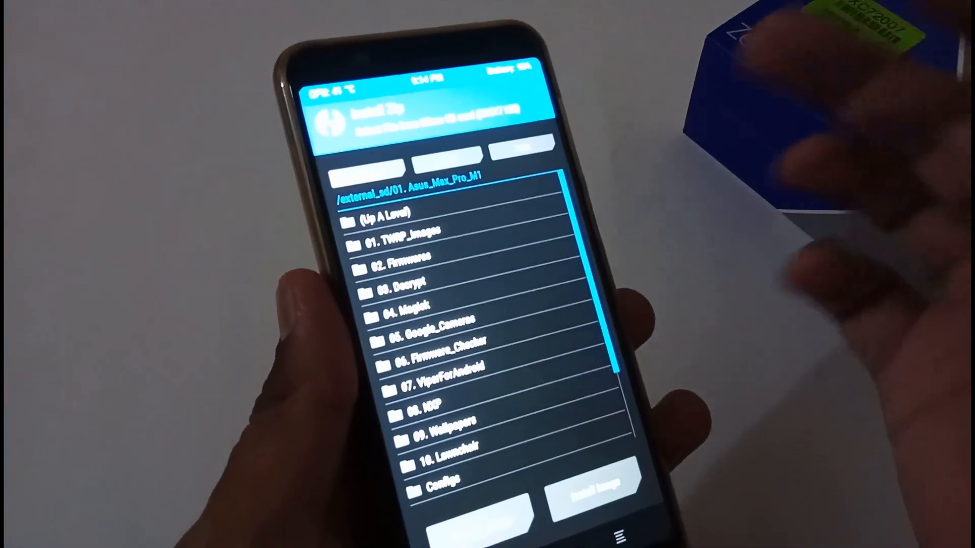
{"action": "scroll", "scroll_direction": "down", "scroll_amount": 3}
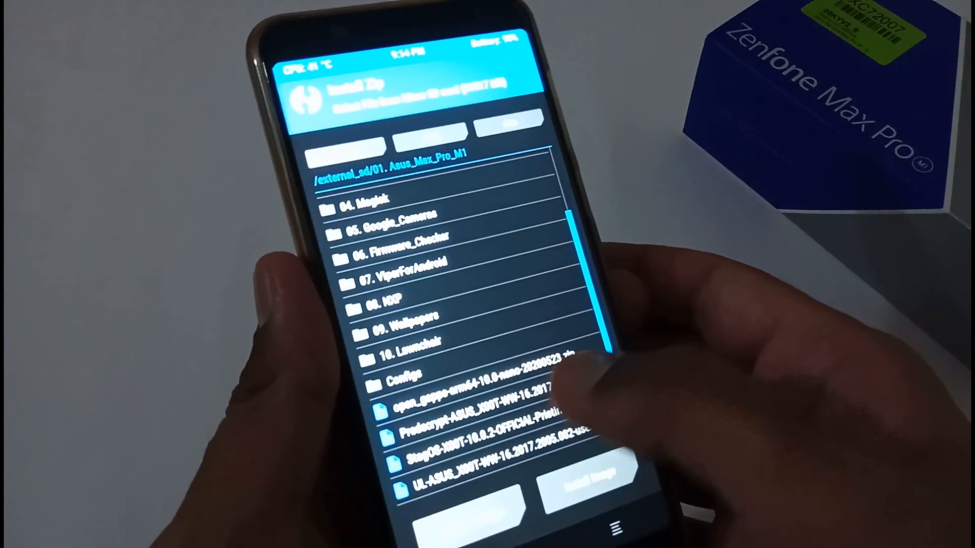
{"action": "left_click", "coordinate": [472, 417]}
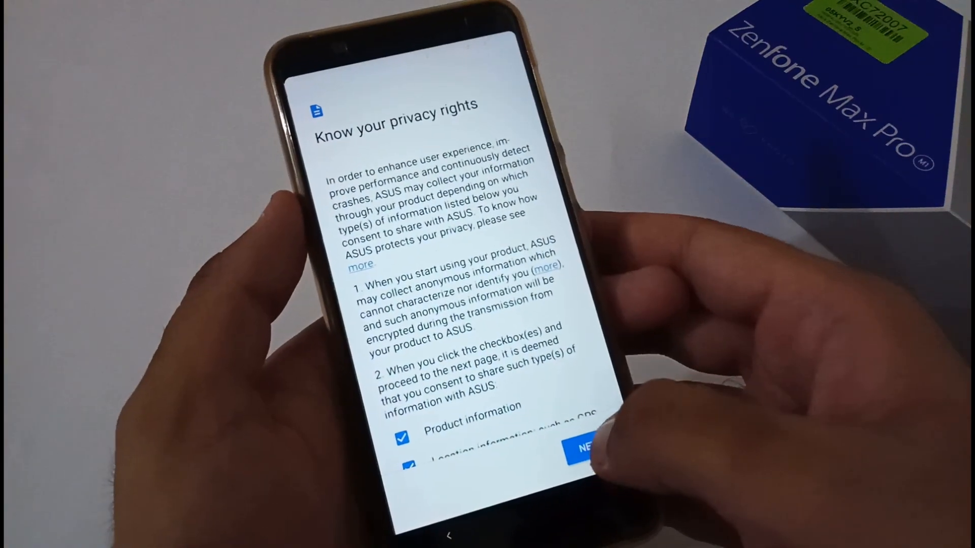
- Accept the ASUS privacy page, skip copying data and decline the extra setup options
{"action": "left_click", "coordinate": [581, 447]}
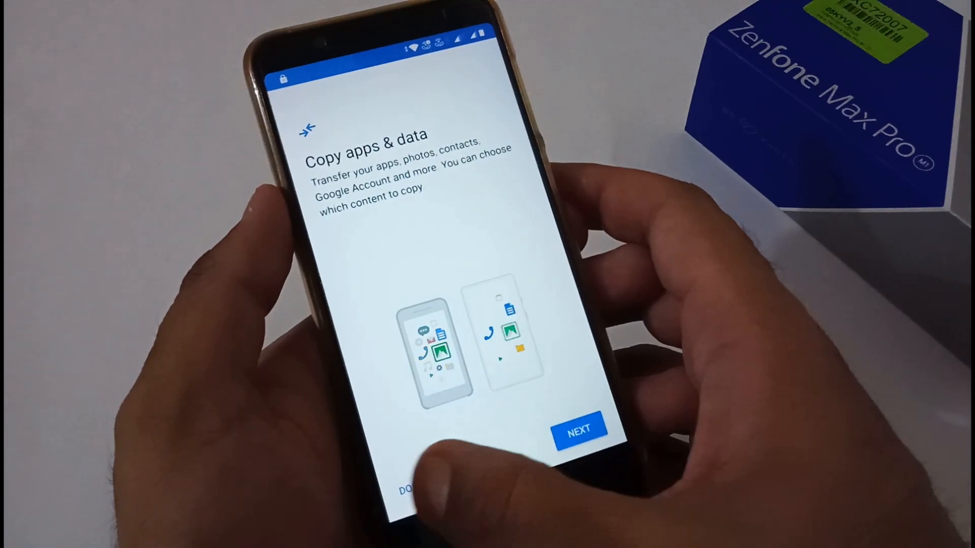
{"action": "left_click", "coordinate": [579, 433]}
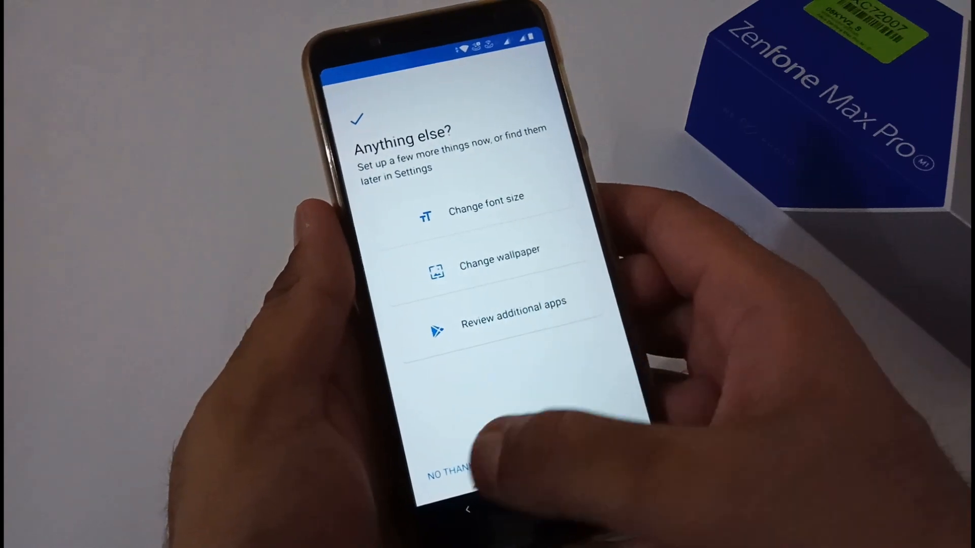
{"action": "left_click", "coordinate": [454, 472]}
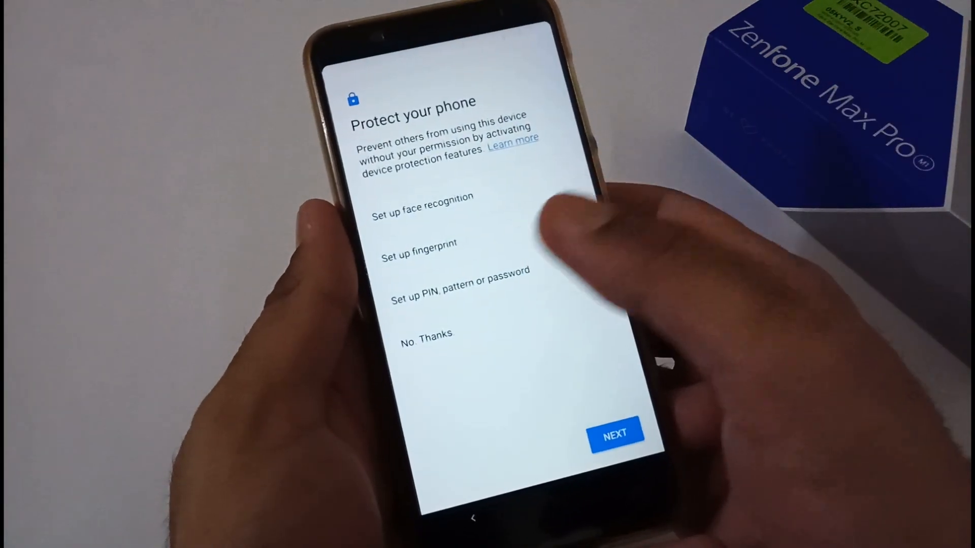
- Skip the screen lock with No Thanks and finish the setup wizard
{"action": "left_click", "coordinate": [615, 432]}
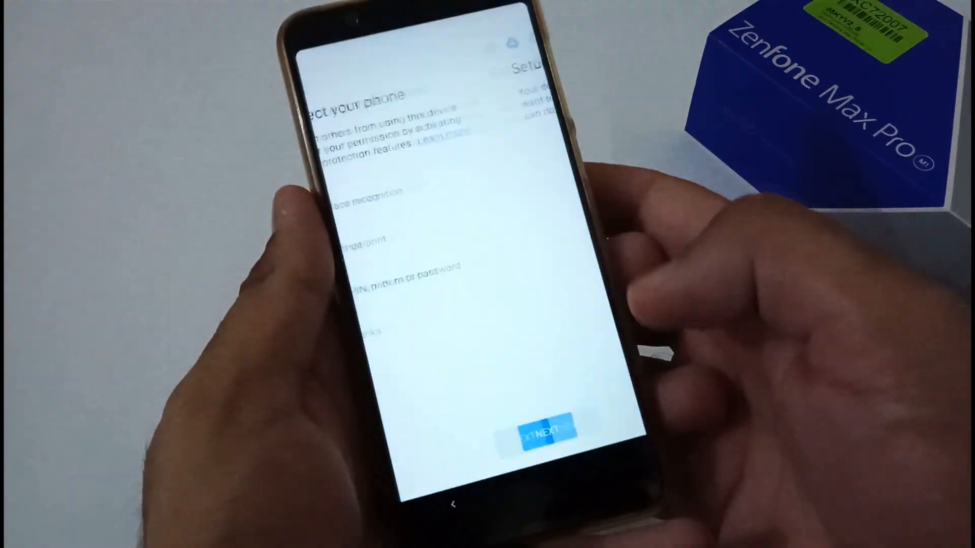
{"action": "left_click", "coordinate": [546, 432]}
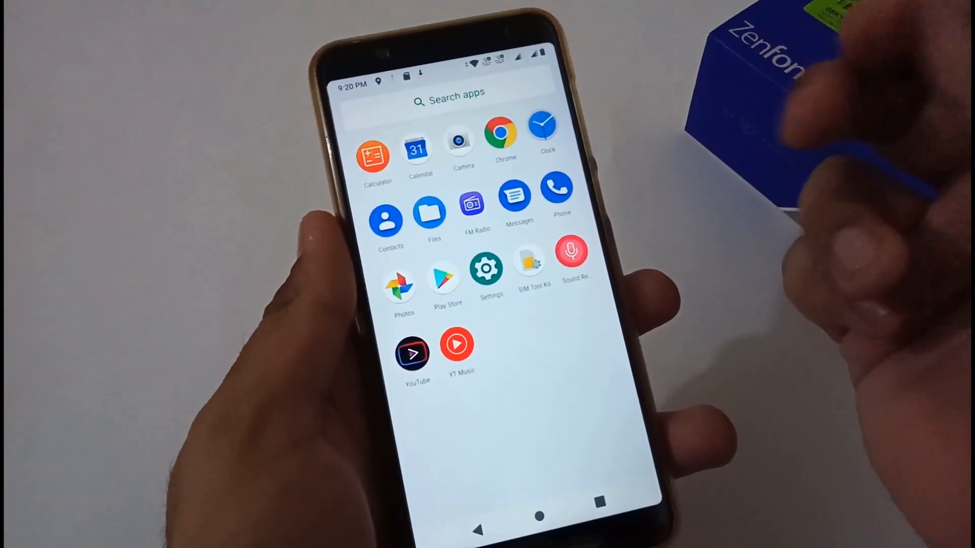
- Show About phone's Android version: Android 9, 5 May 2020 patch, new build number
{"action": "left_click", "coordinate": [488, 267]}
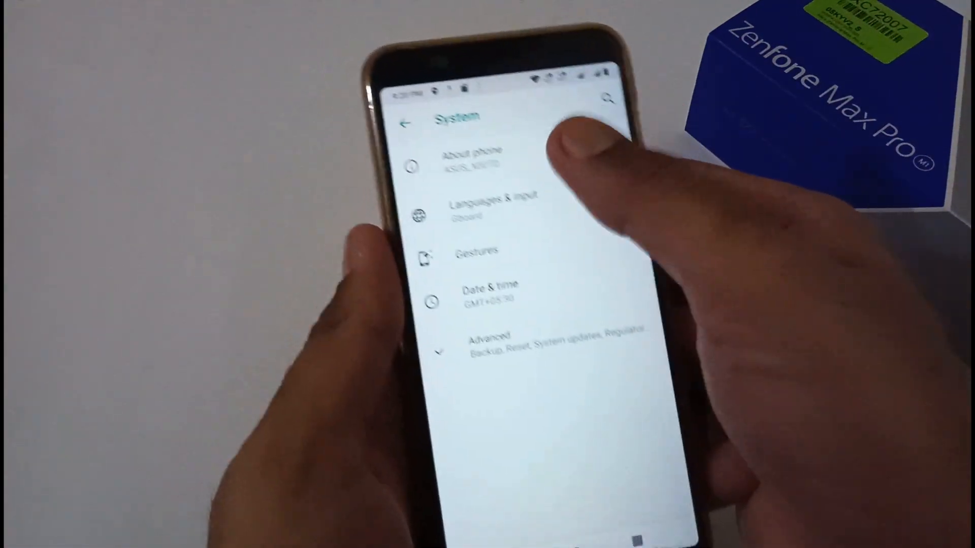
{"action": "left_click", "coordinate": [472, 157]}
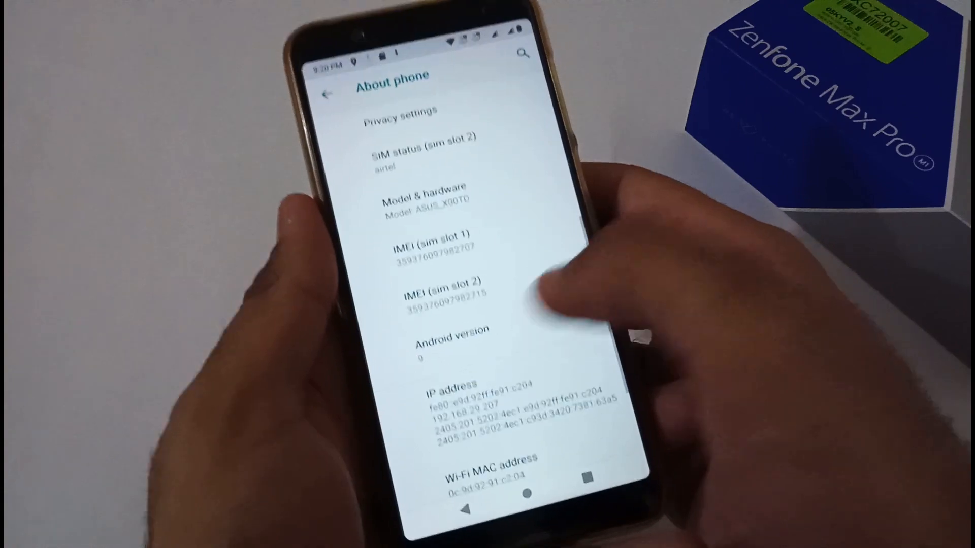
{"action": "left_click", "coordinate": [451, 337]}
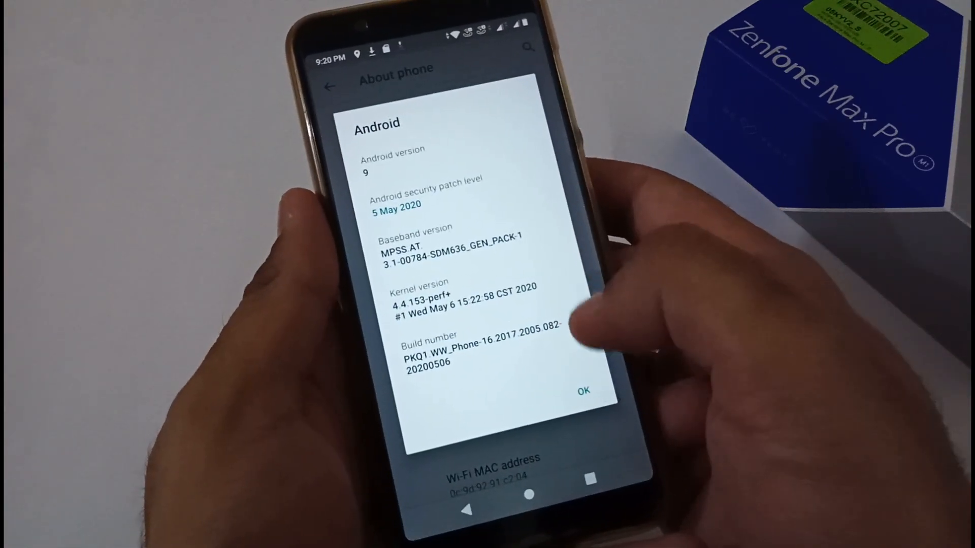